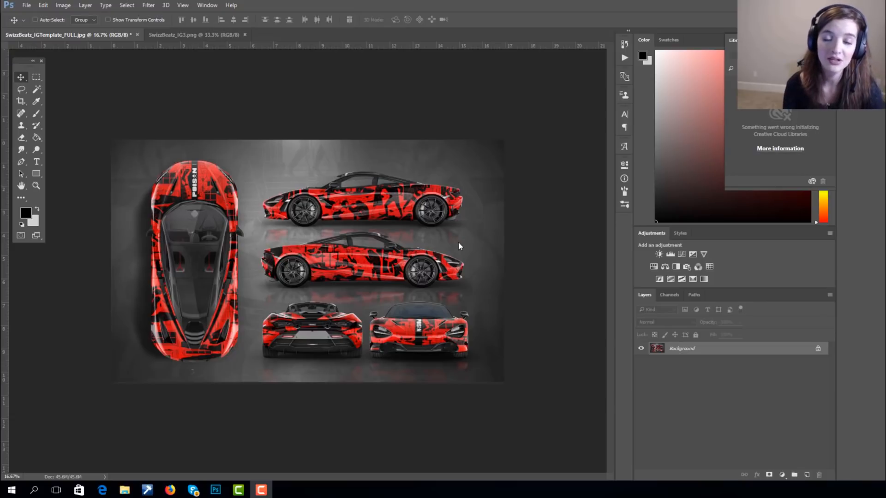
mouse_move(348, 222)
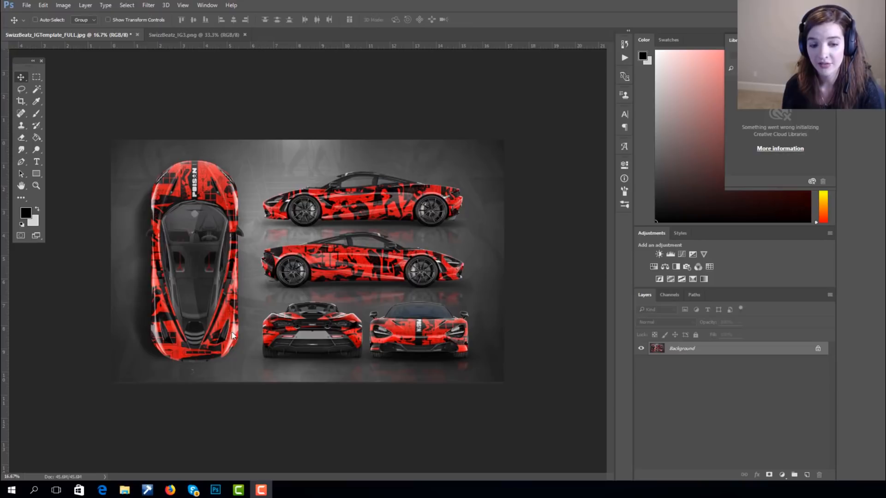
mouse_move(289, 239)
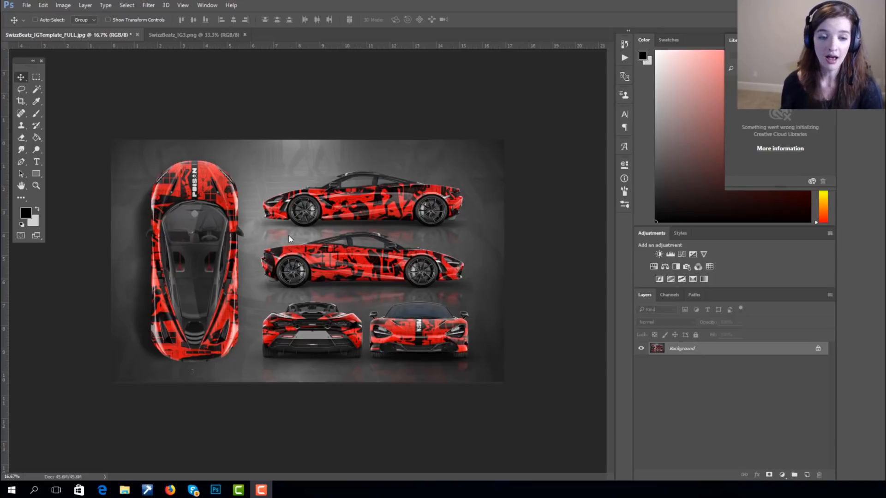
mouse_move(353, 228)
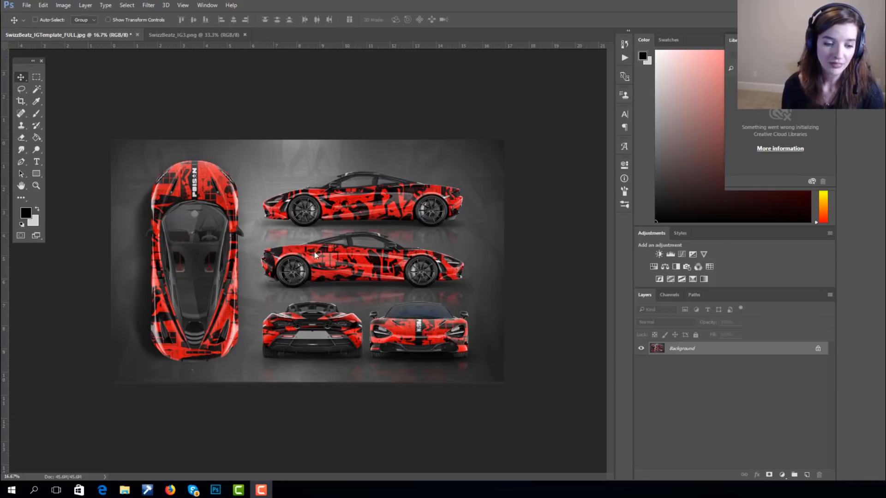
mouse_move(179, 490)
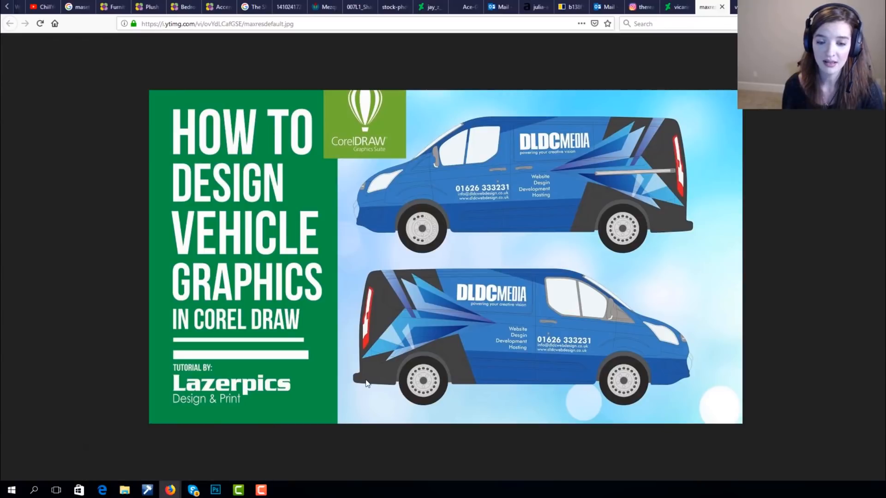
mouse_move(634, 206)
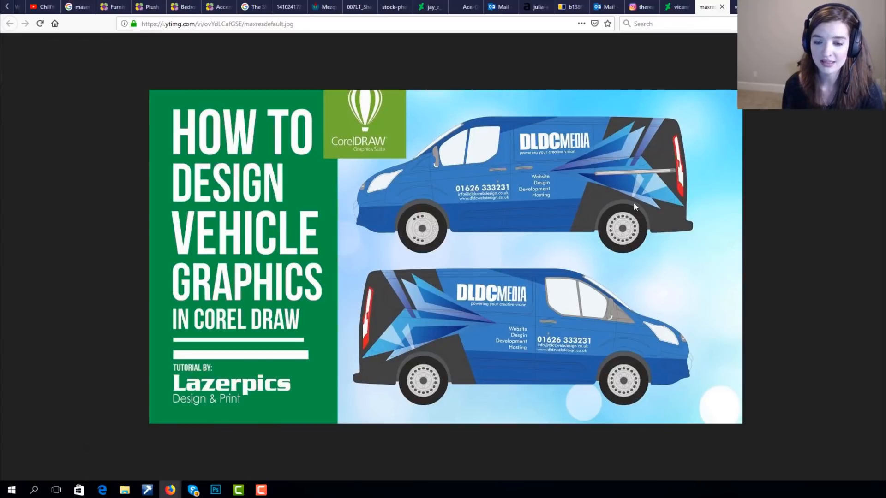
mouse_move(692, 165)
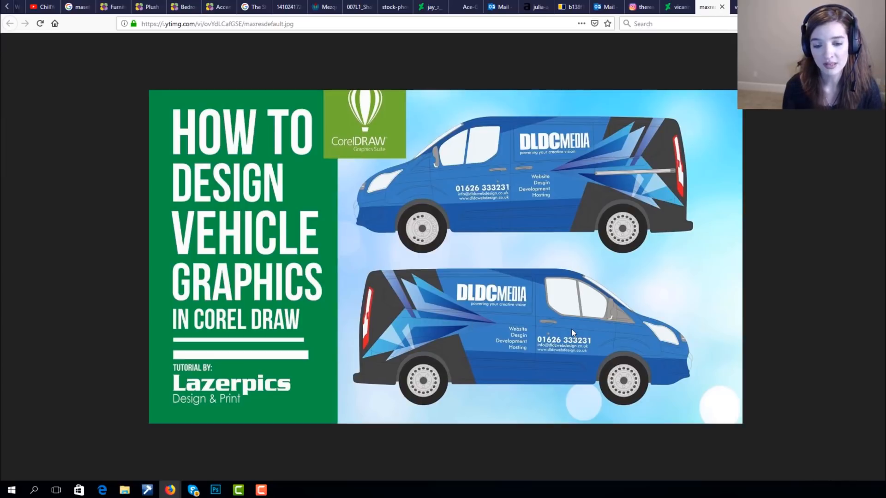
mouse_move(347, 320)
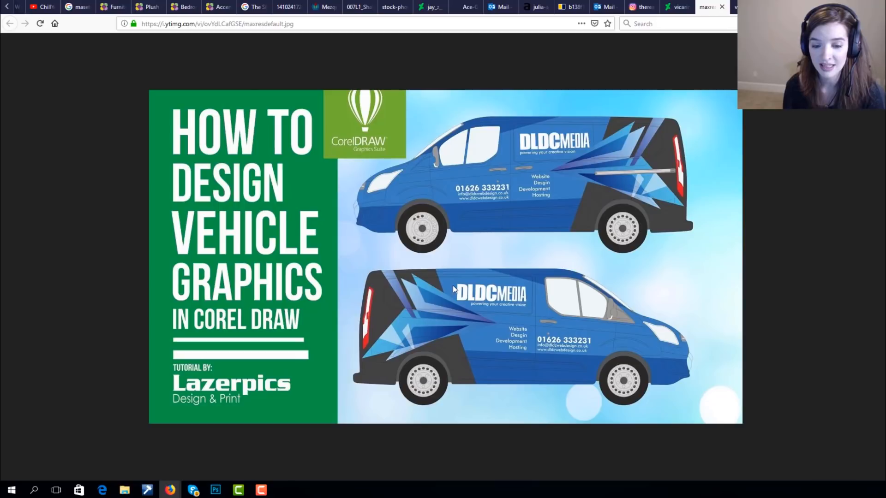
mouse_move(798, 303)
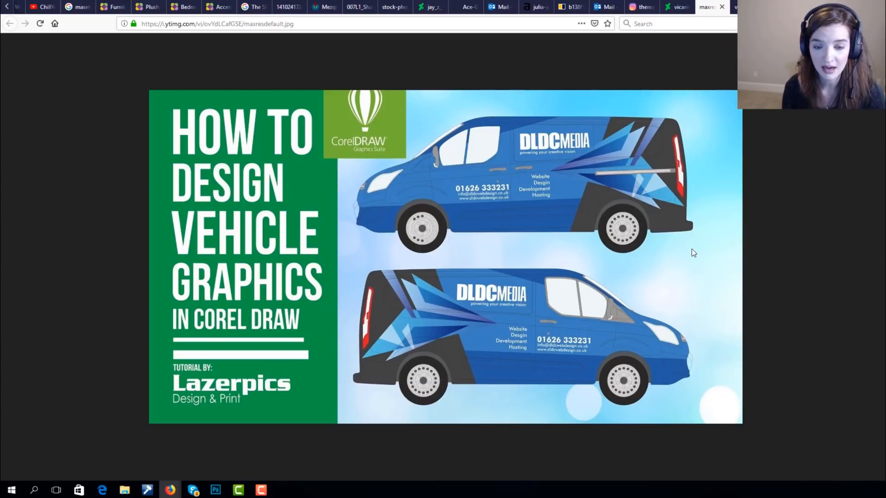
mouse_move(495, 252)
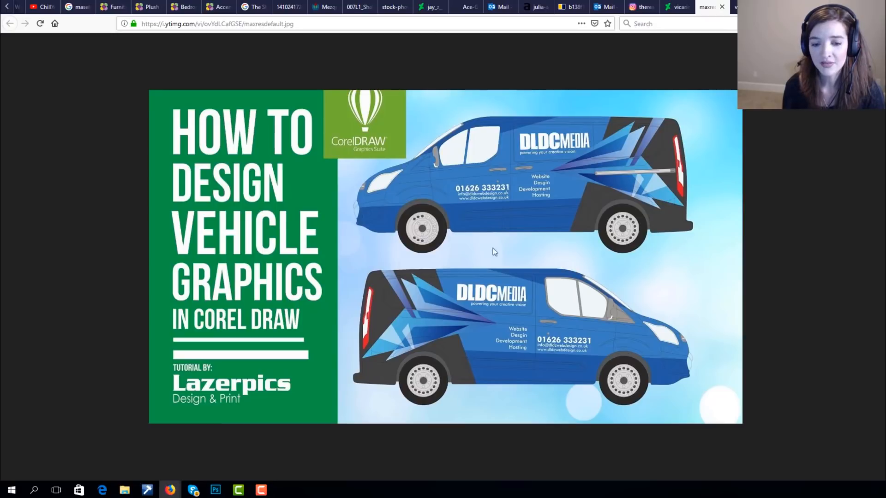
mouse_move(718, 290)
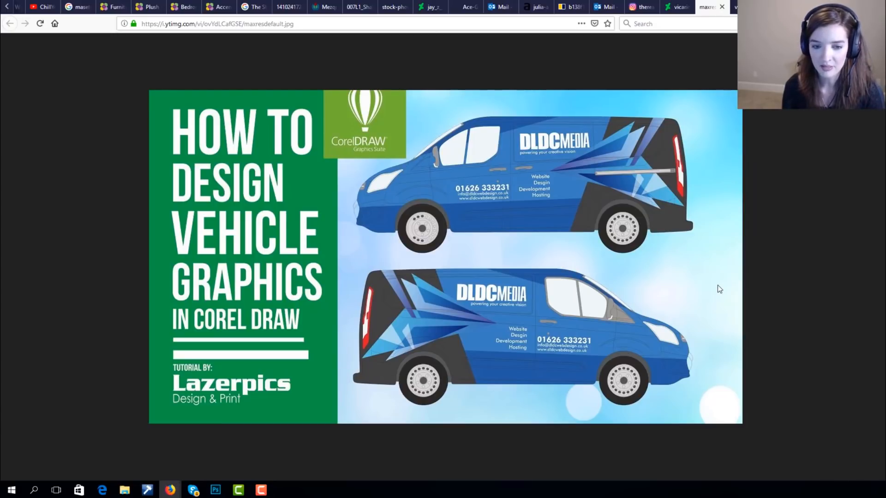
mouse_move(384, 340)
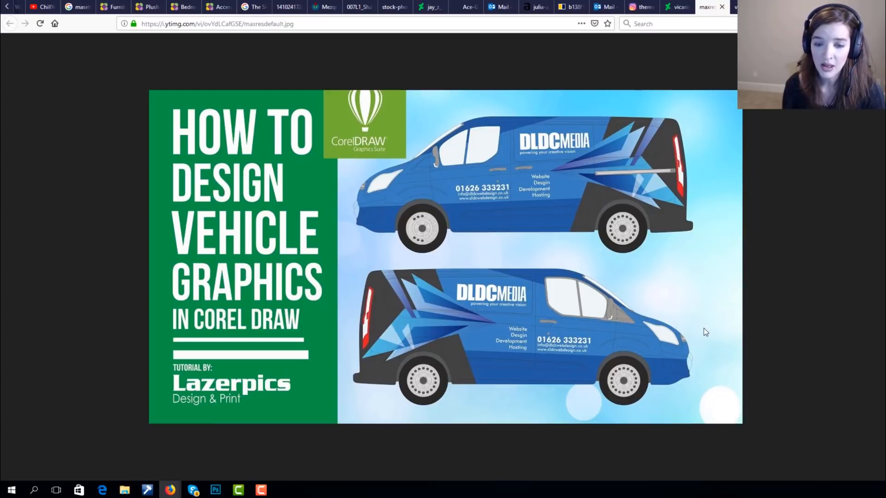
mouse_move(441, 236)
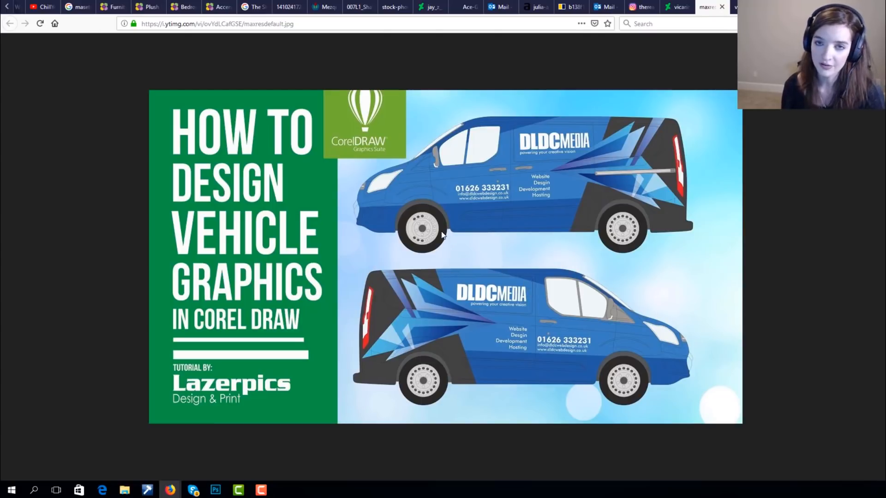
mouse_move(415, 192)
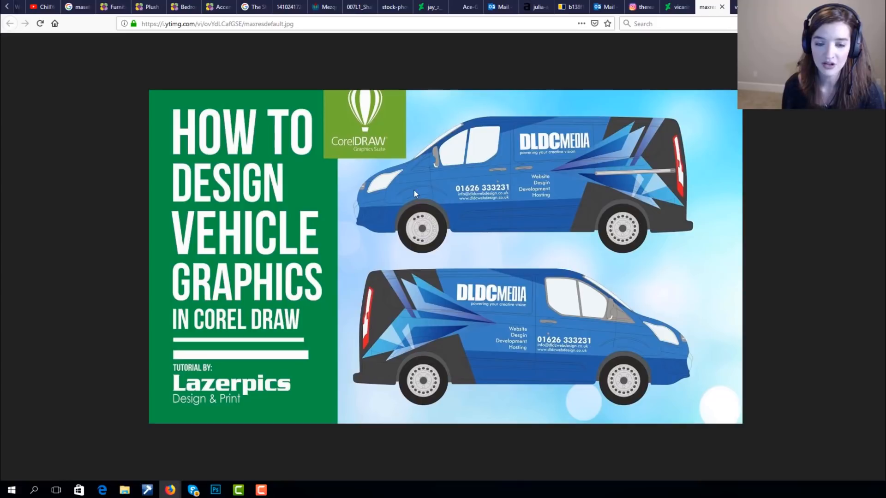
mouse_move(461, 214)
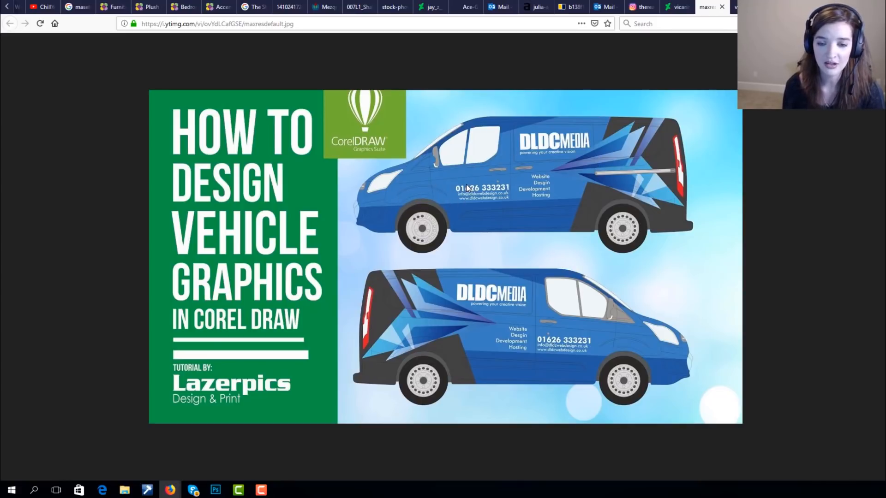
mouse_move(459, 204)
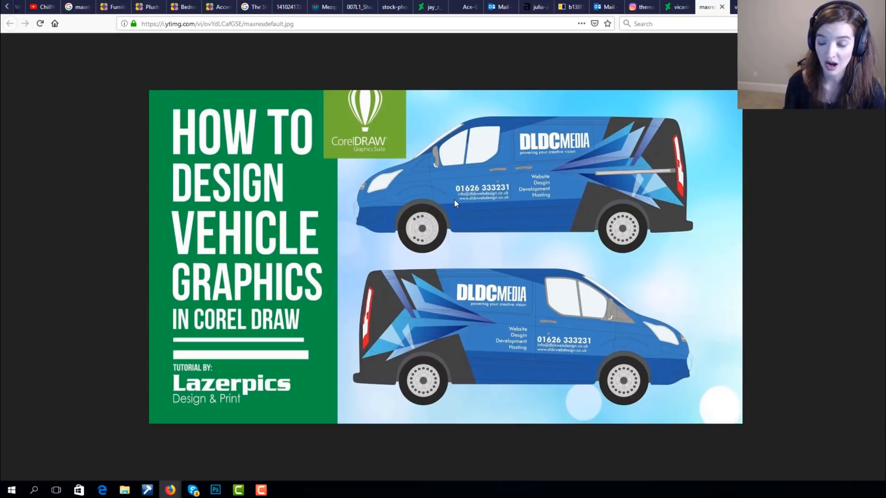
mouse_move(209, 429)
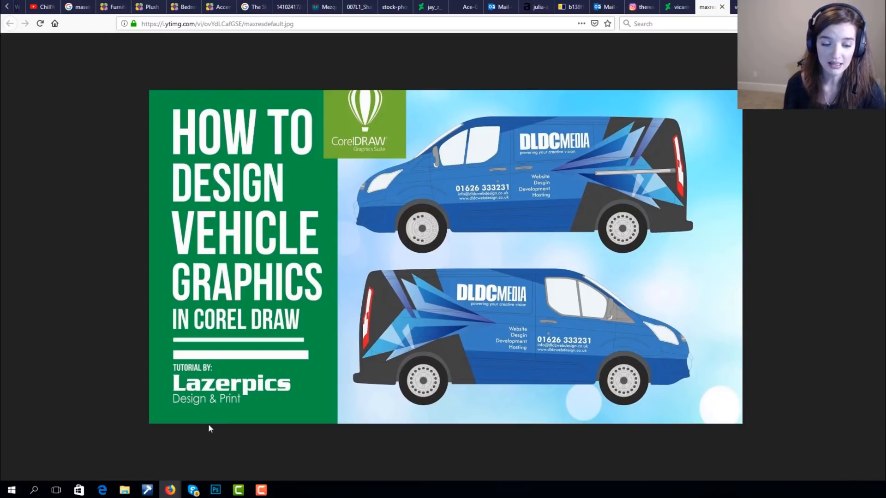
Bring the red-and-black McLaren wrap mockup in Photoshop back to the front.
click(215, 490)
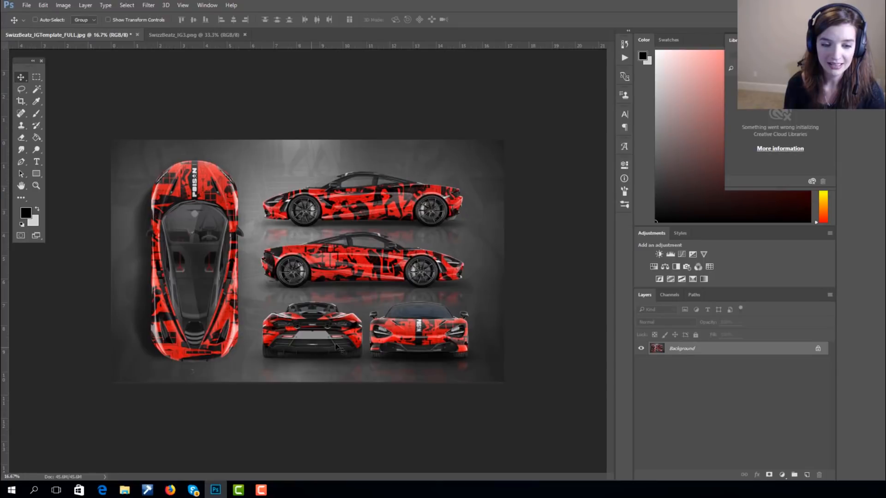
mouse_move(177, 491)
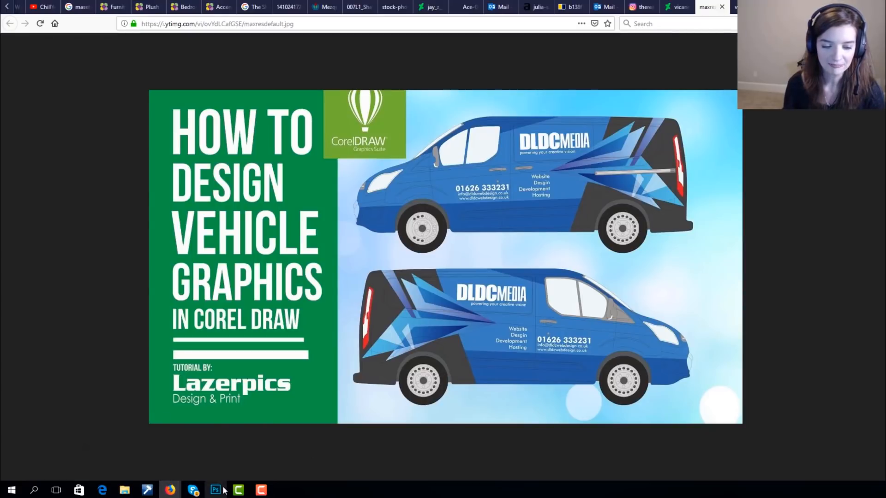
Return to Photoshop and switch to the SwizzBeatz_IG3.png poster document.
click(218, 489)
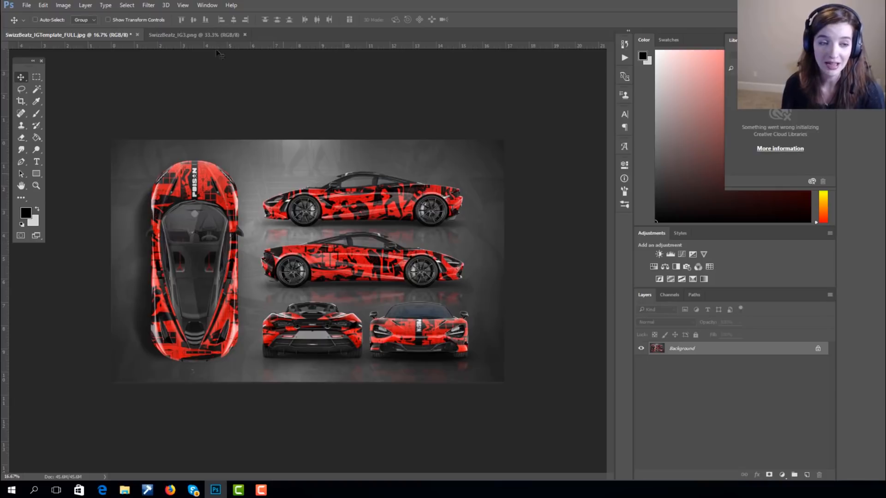
click(185, 35)
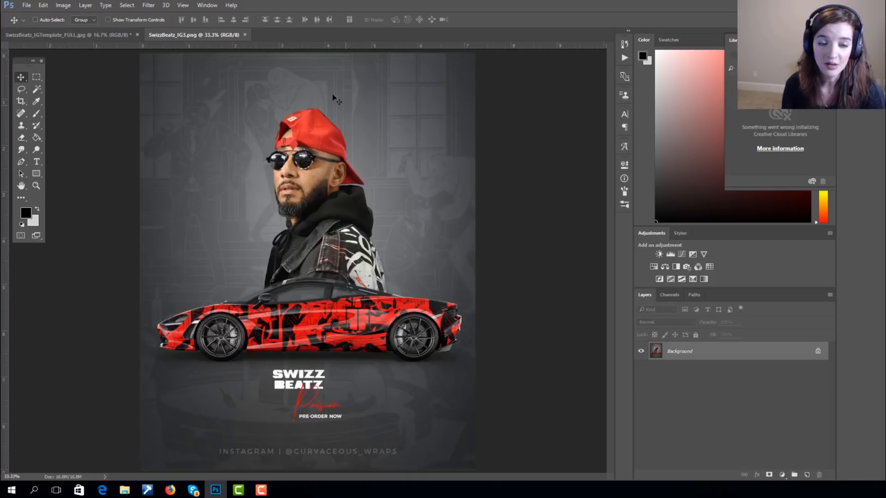
mouse_move(403, 219)
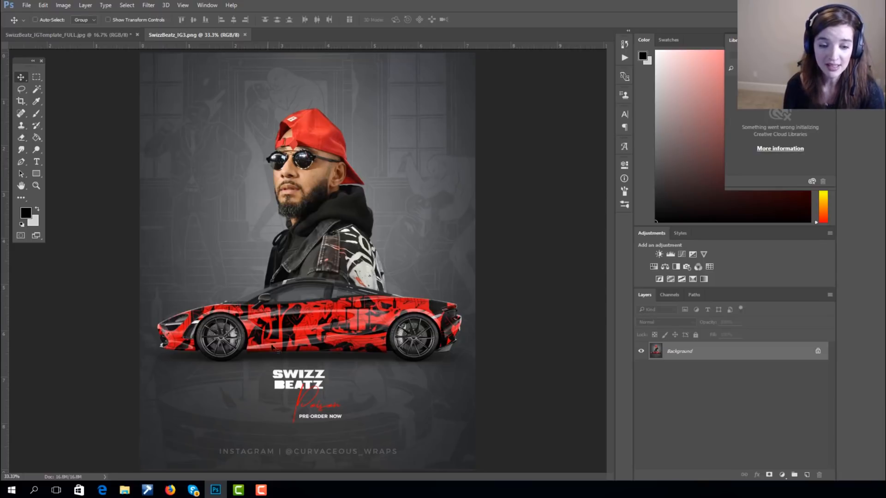
click(54, 35)
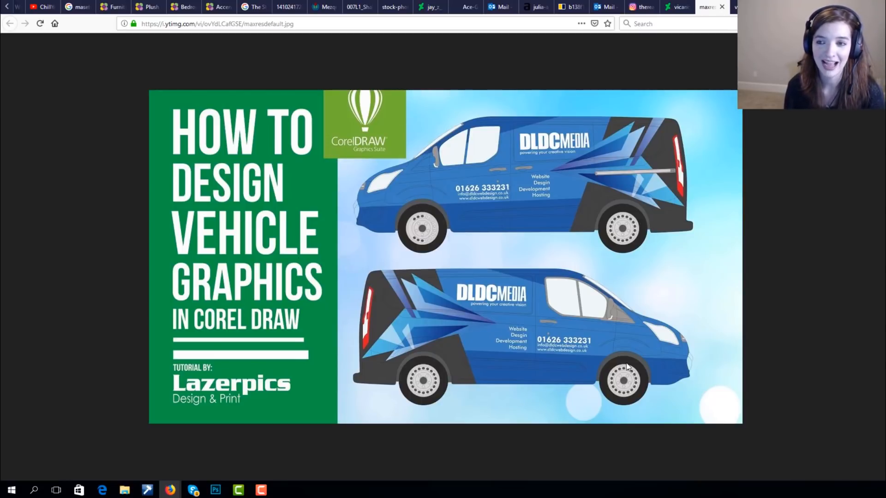
mouse_move(349, 171)
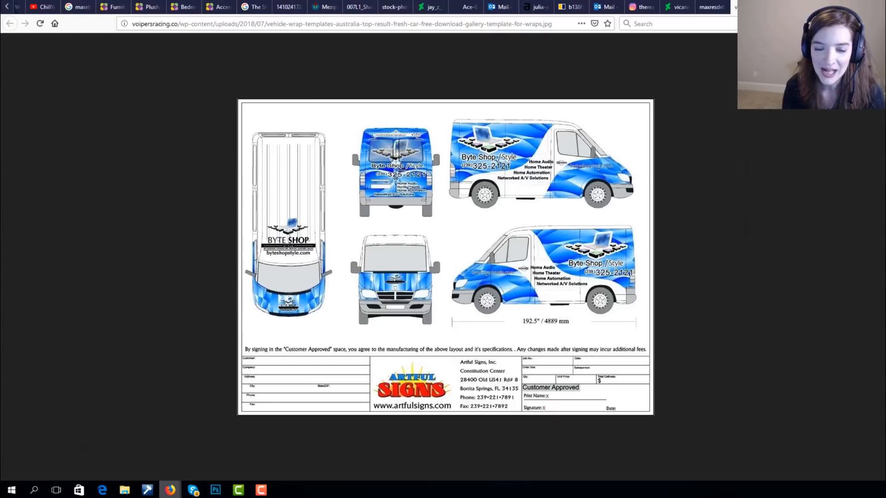
mouse_move(361, 94)
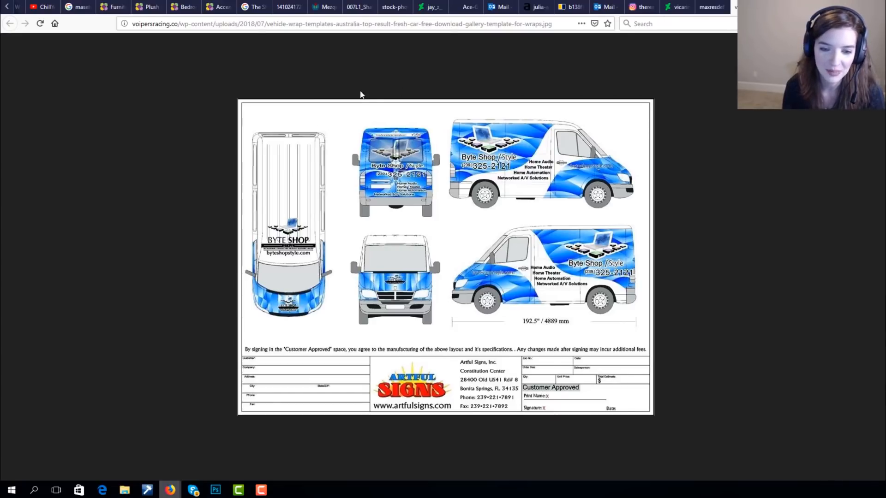
mouse_move(469, 296)
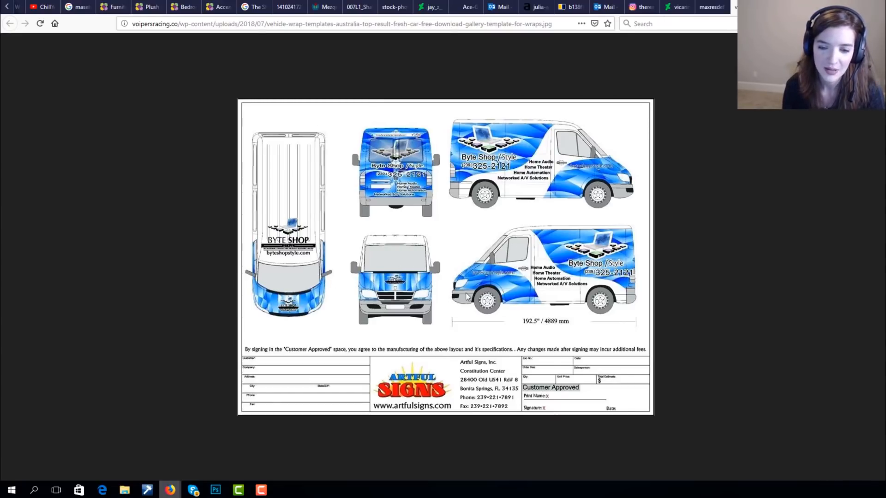
Browse Firefox tabs to the DLDC Media van graphic and the green paisley Lamborghini wrap.
click(709, 7)
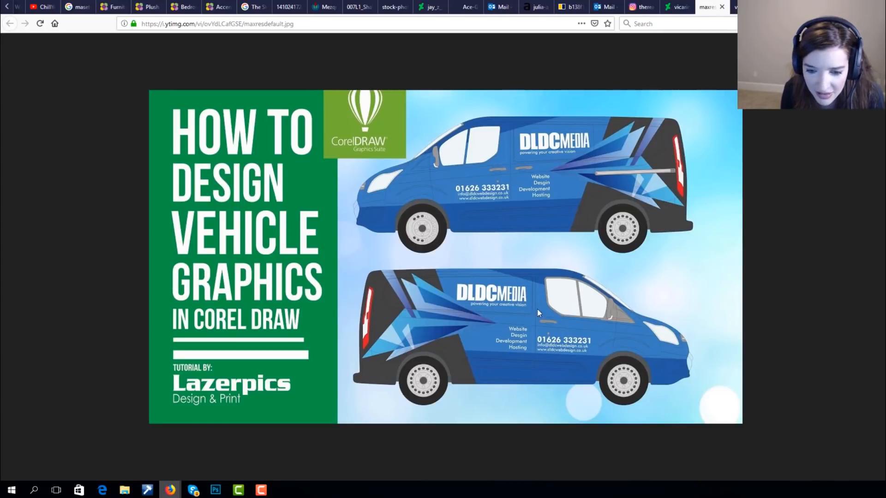
mouse_move(537, 305)
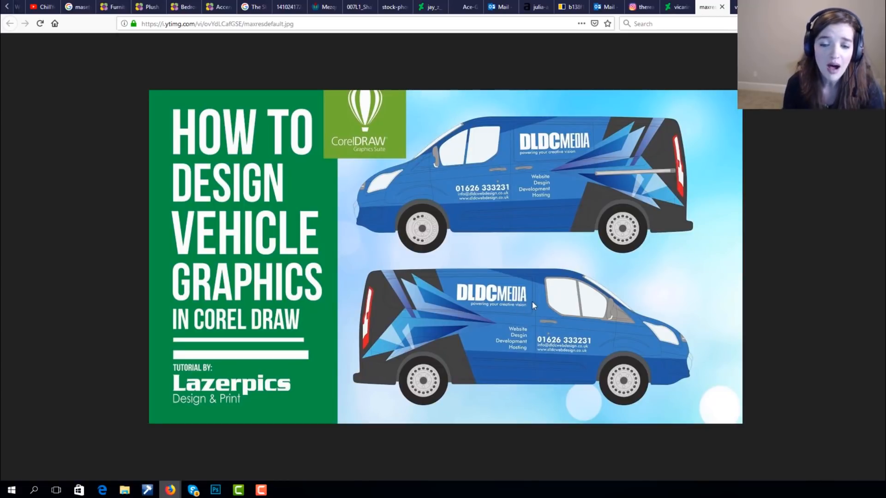
mouse_move(536, 260)
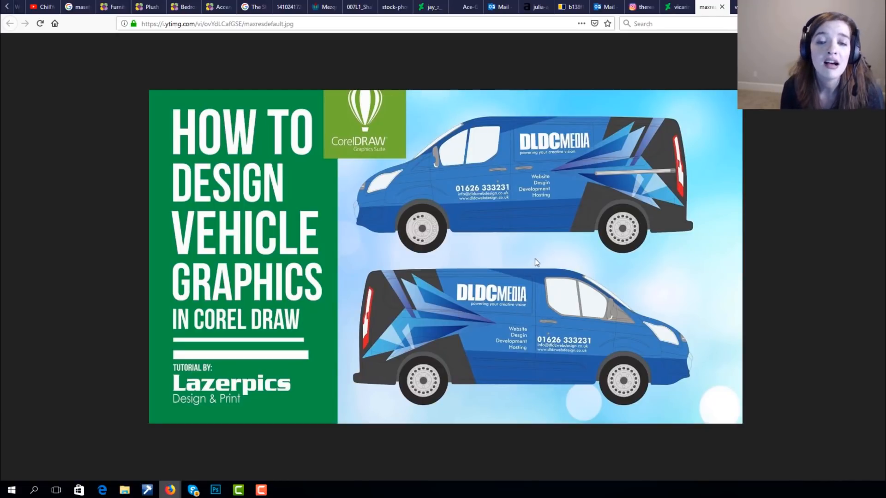
mouse_move(635, 165)
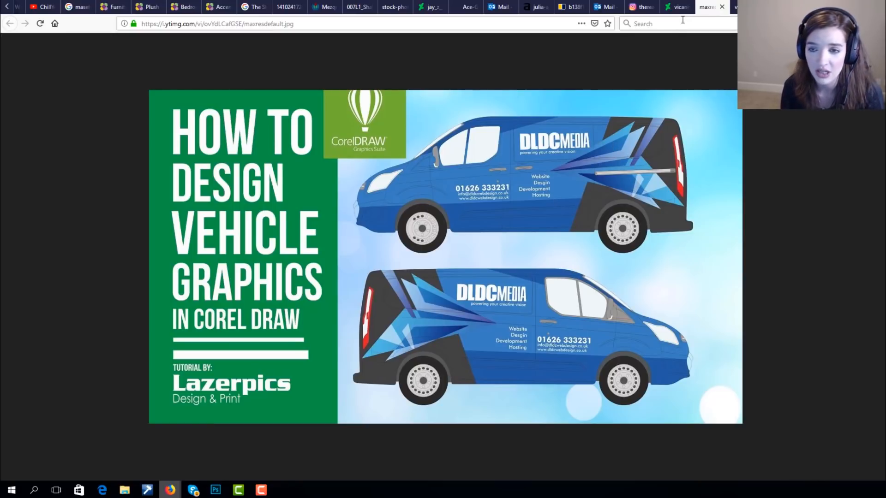
click(678, 7)
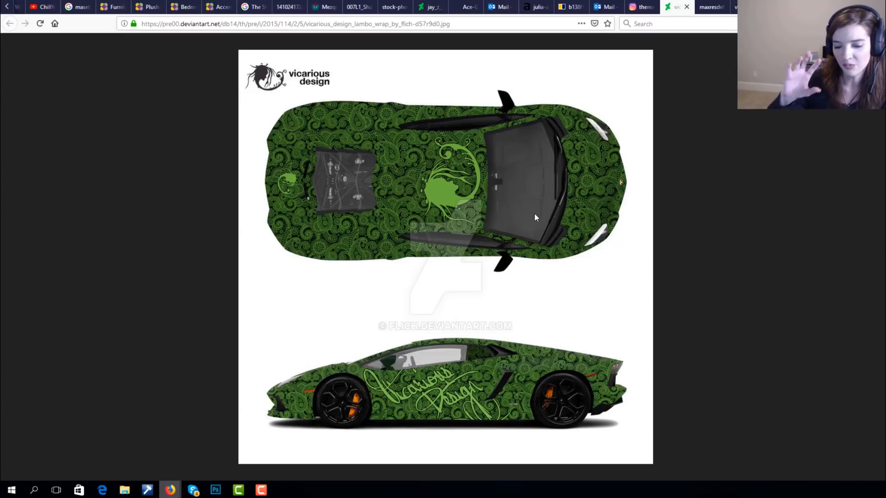
mouse_move(372, 447)
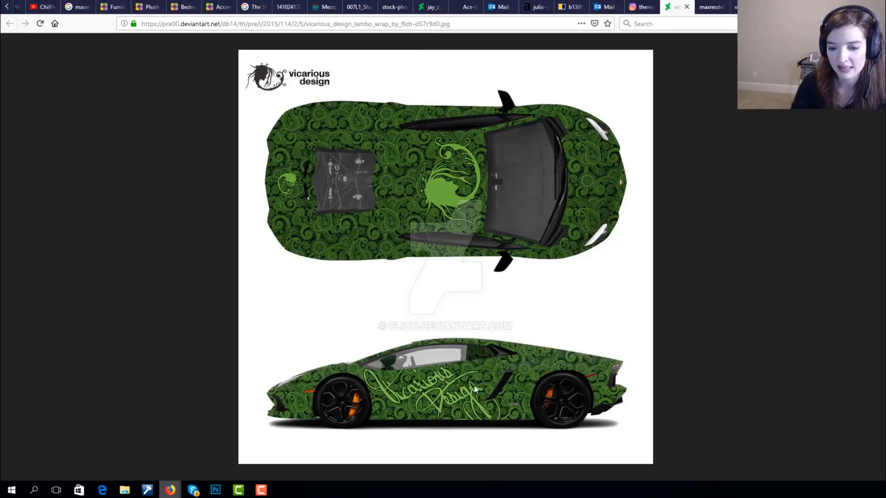
mouse_move(485, 355)
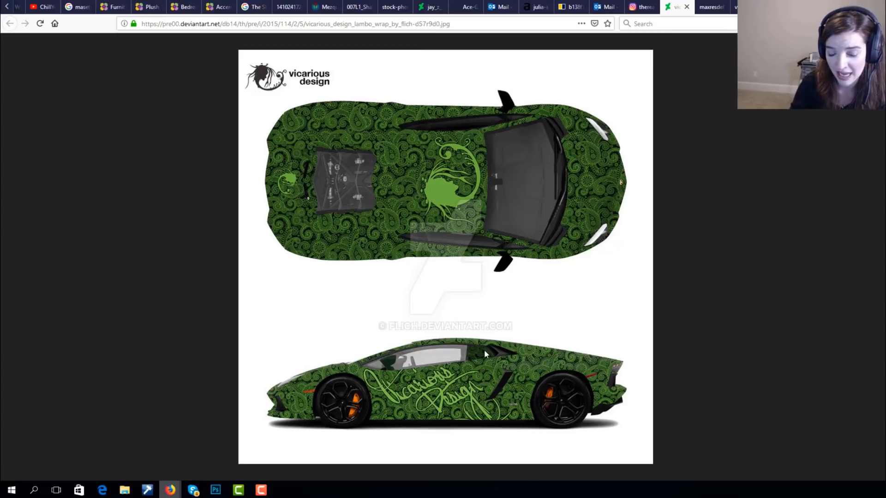
mouse_move(668, 208)
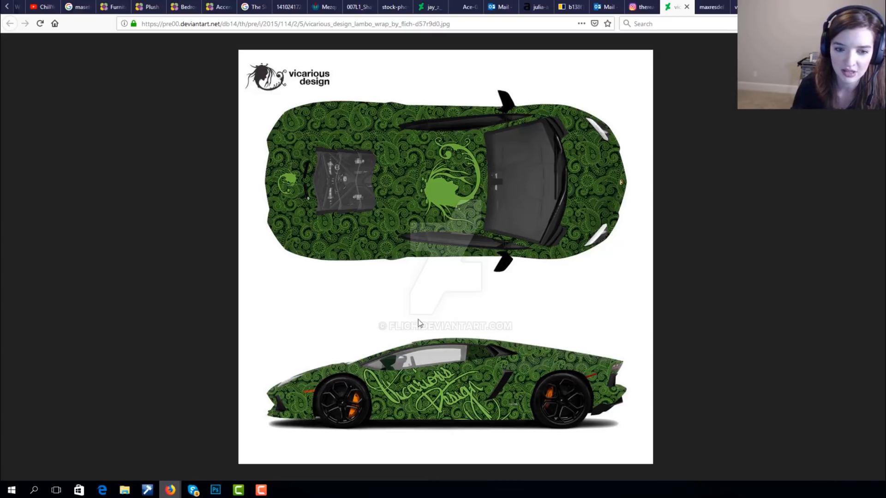
mouse_move(431, 409)
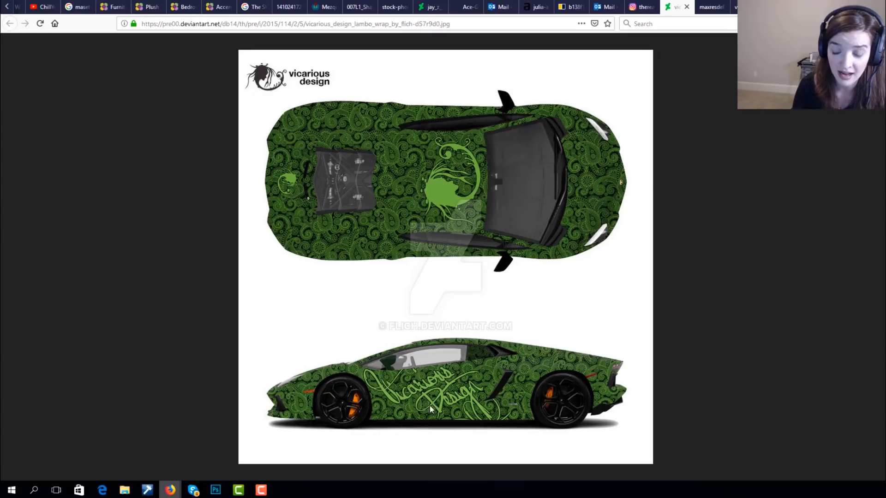
mouse_move(596, 398)
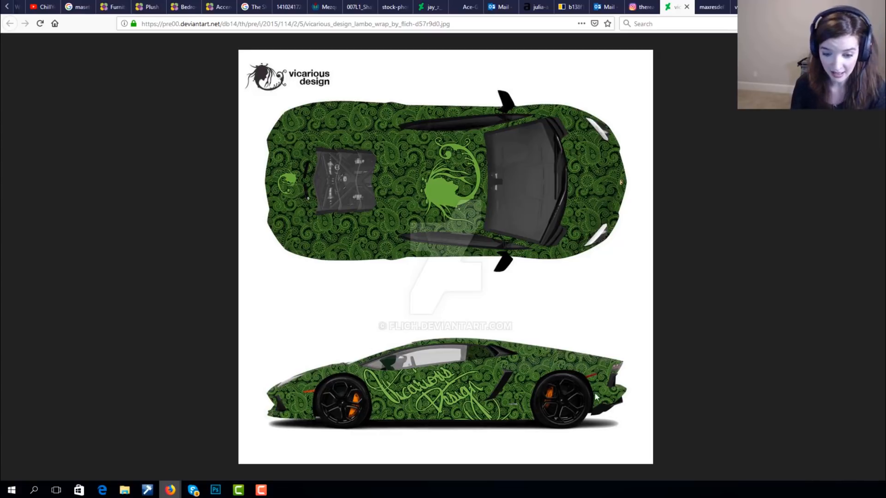
mouse_move(517, 369)
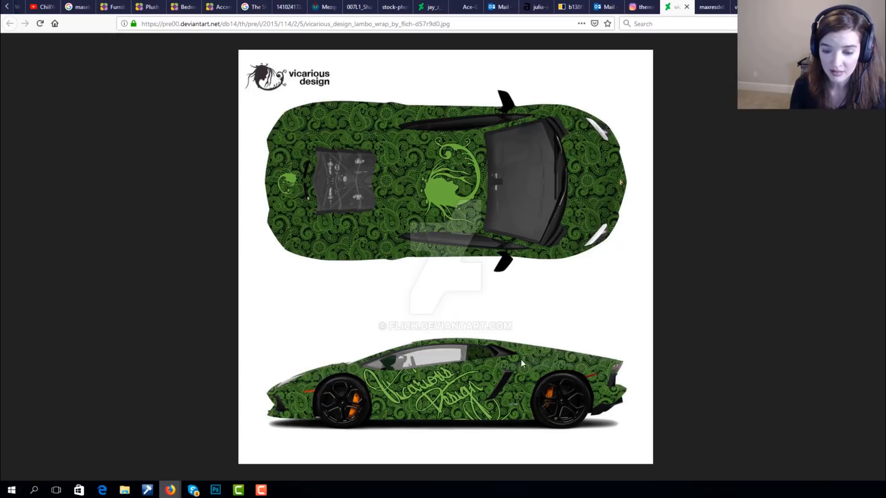
mouse_move(463, 374)
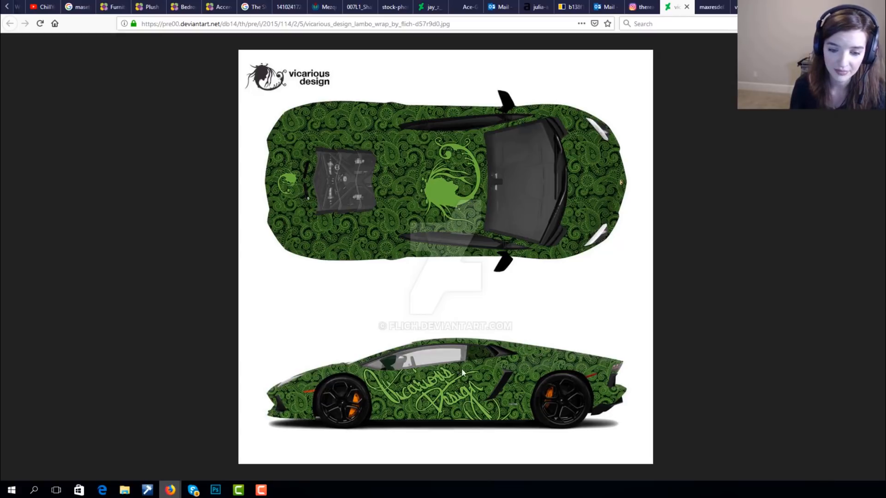
mouse_move(533, 224)
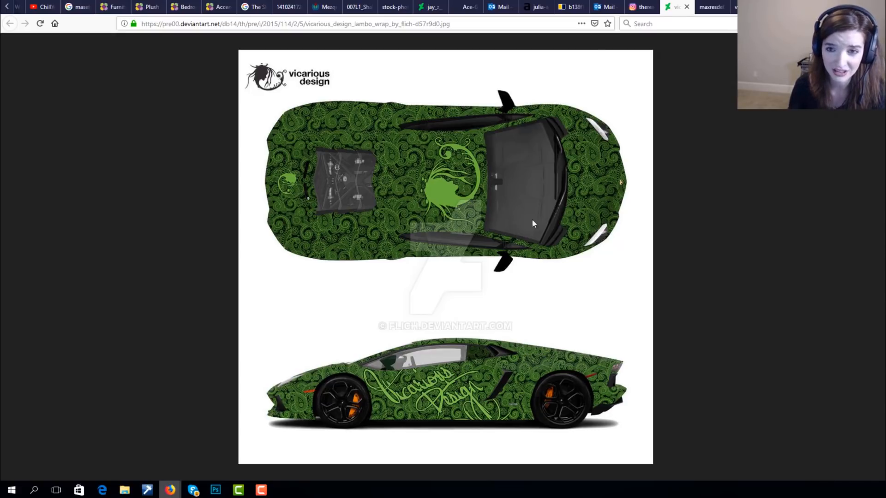
View the Instagram supercar wrap template post, then return to the McLaren mockup in Photoshop.
click(637, 7)
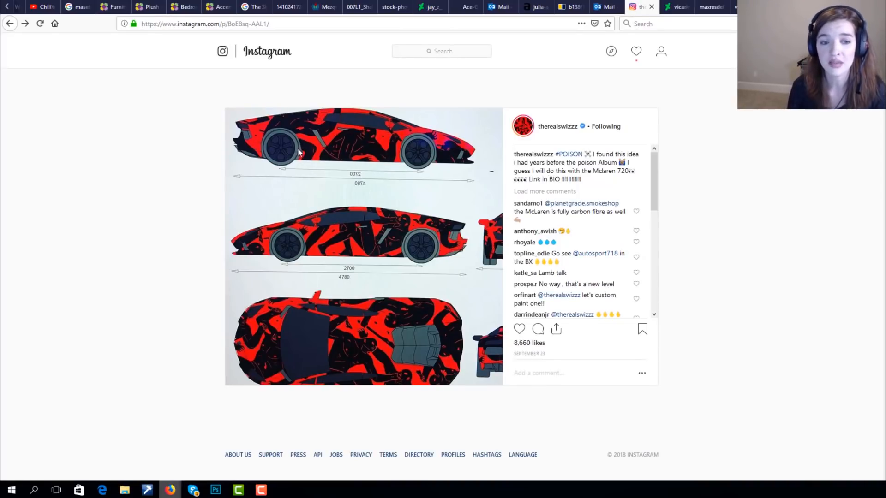
mouse_move(297, 231)
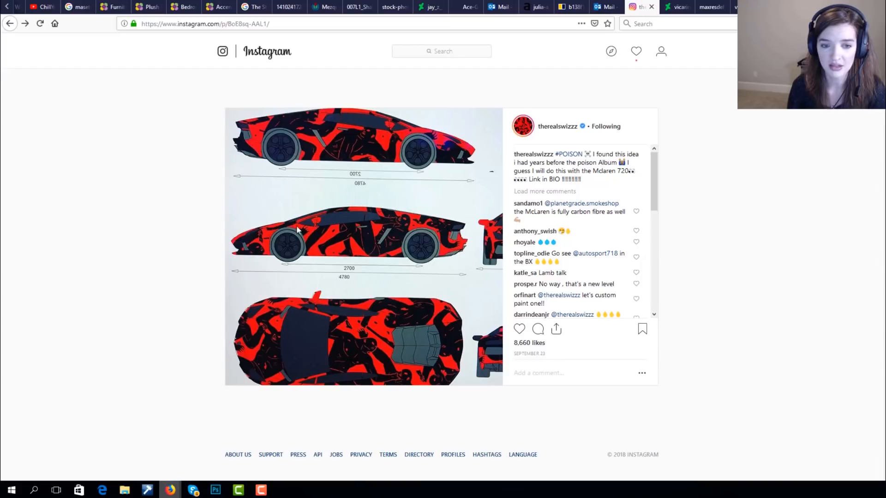
mouse_move(321, 252)
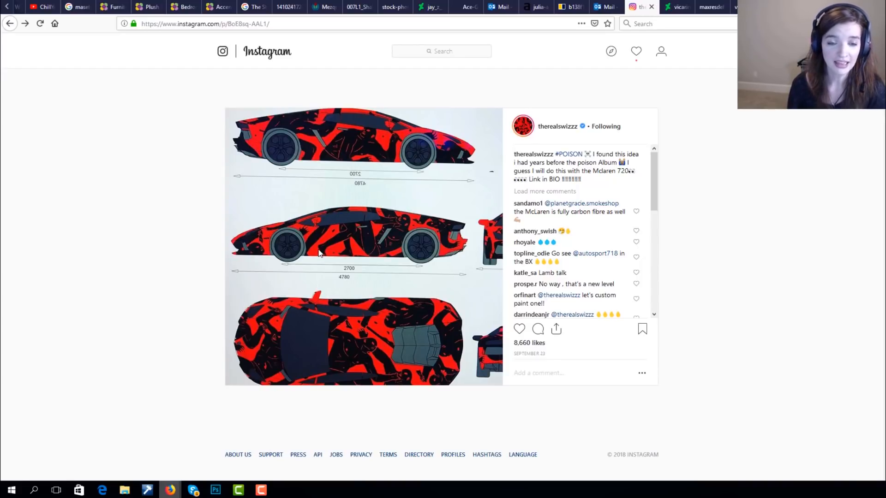
mouse_move(387, 176)
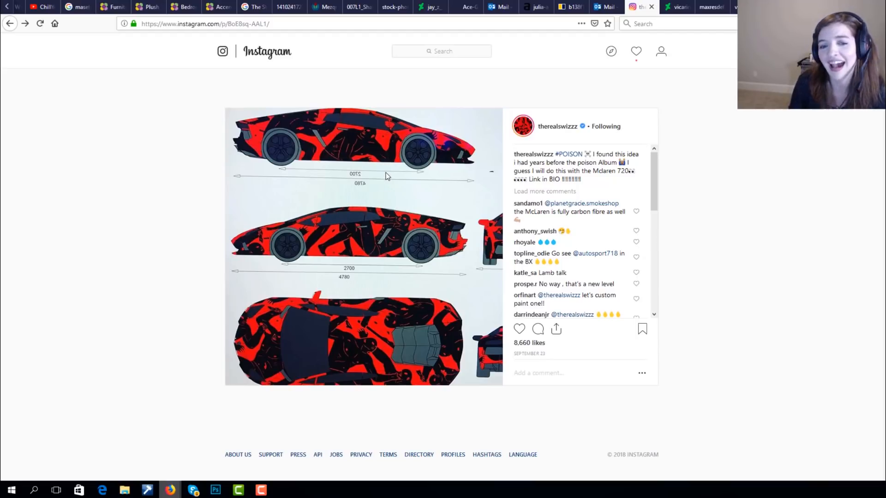
mouse_move(464, 228)
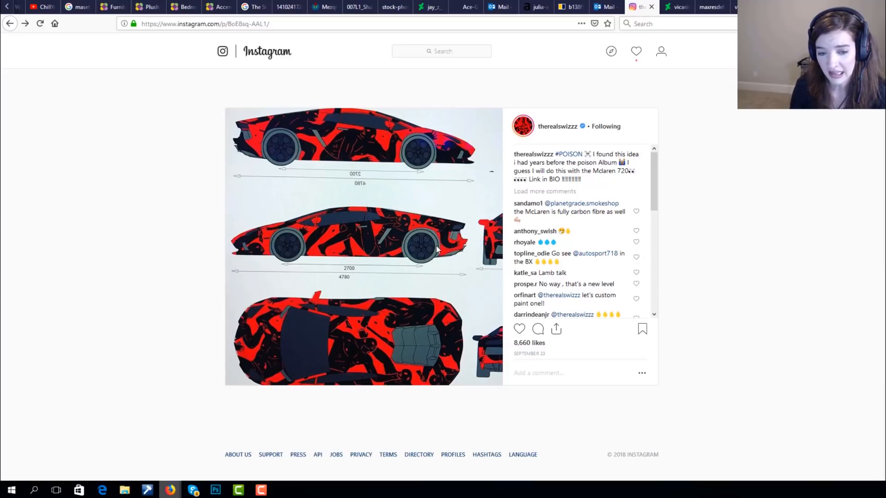
mouse_move(351, 275)
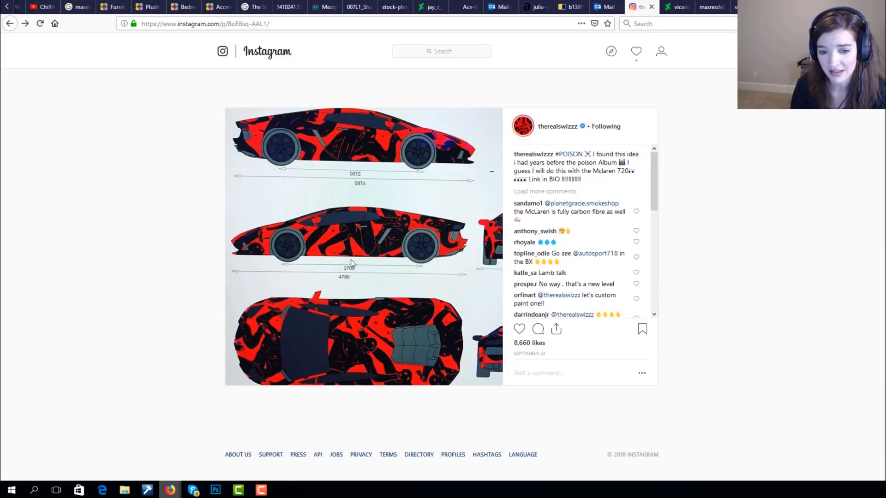
mouse_move(384, 214)
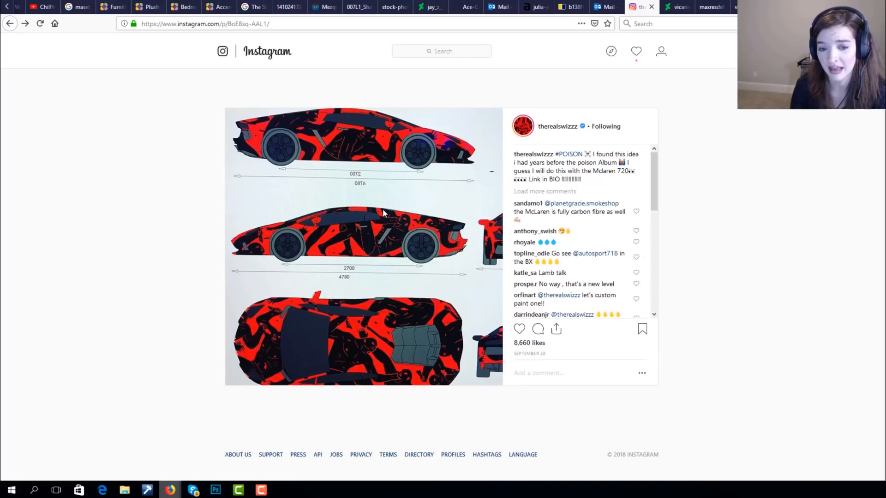
mouse_move(375, 228)
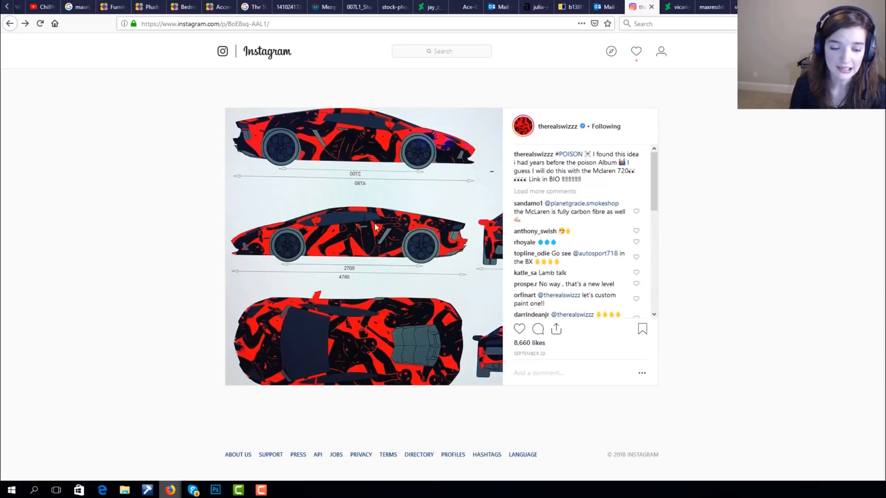
click(222, 490)
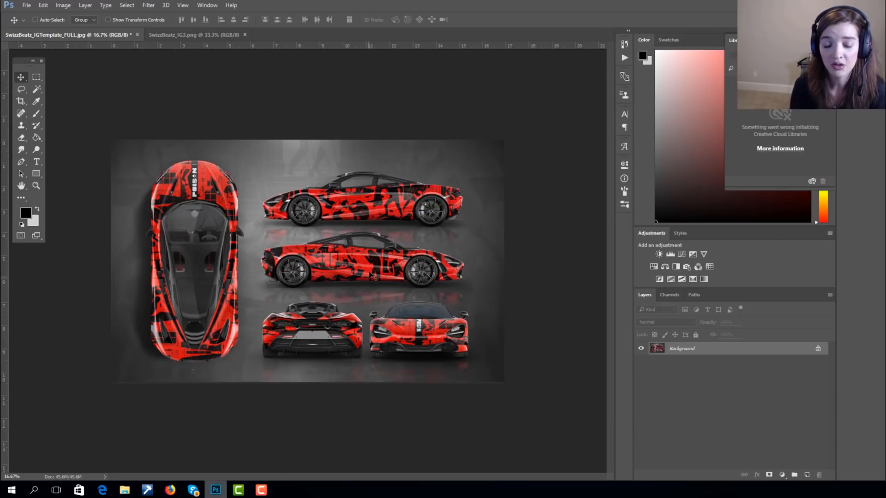